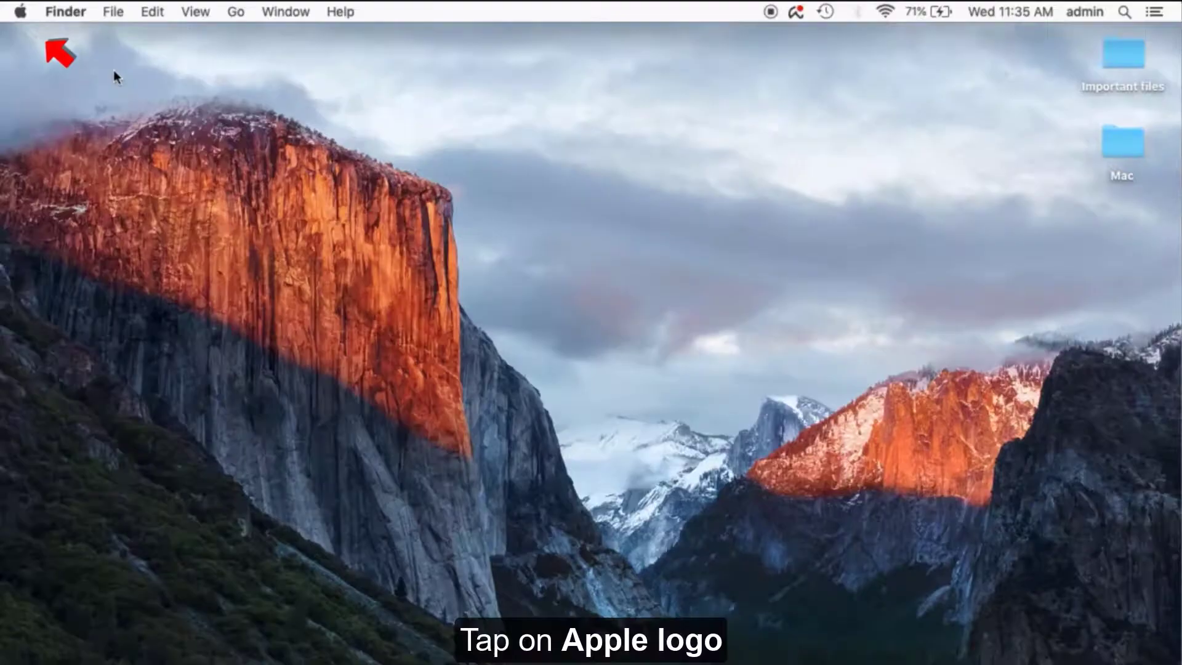
Show About This Mac's Storage tab: Macintosh HD with 339.09 GB free of 499.9 GB
click(20, 11)
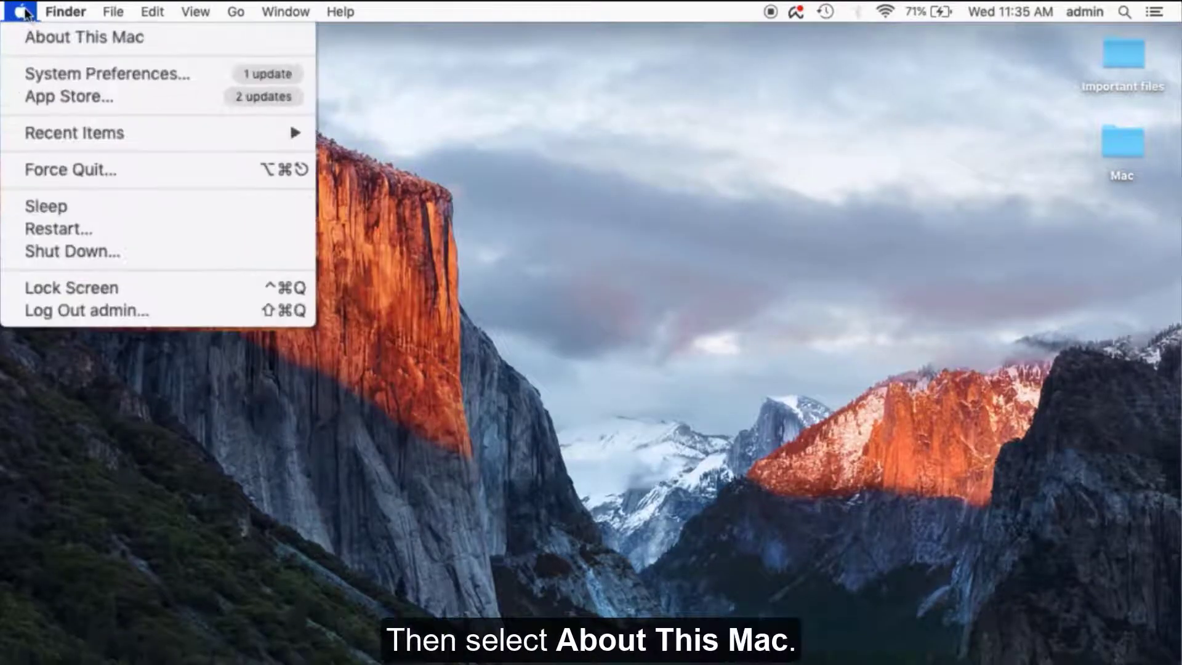
click(84, 37)
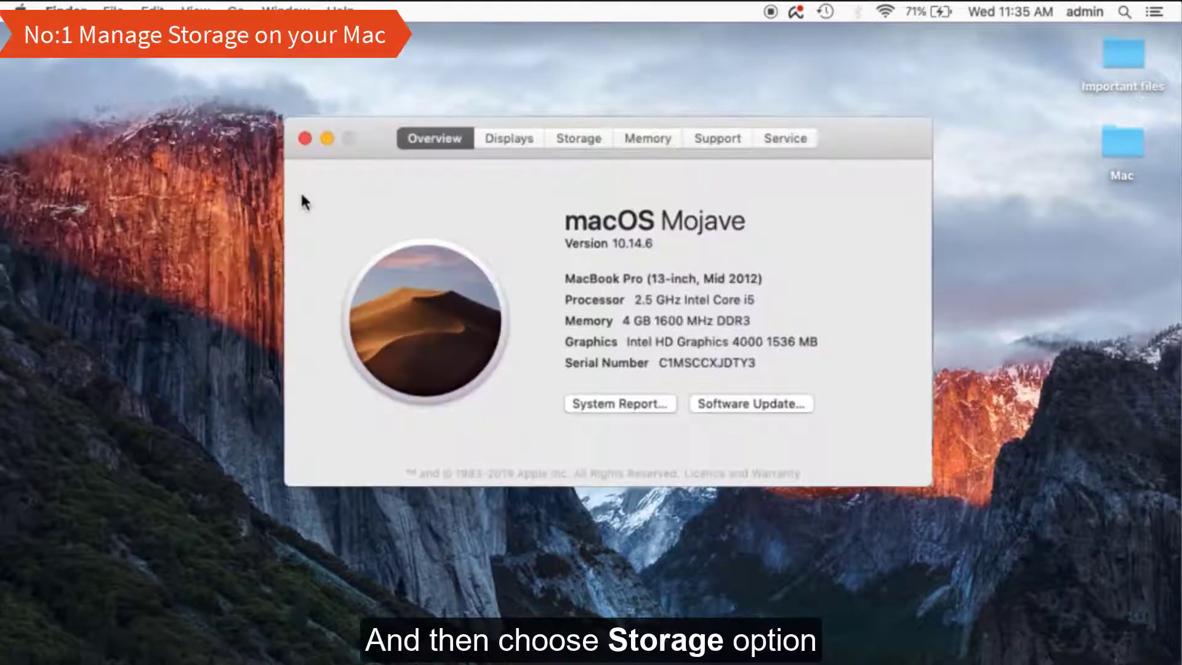
click(565, 141)
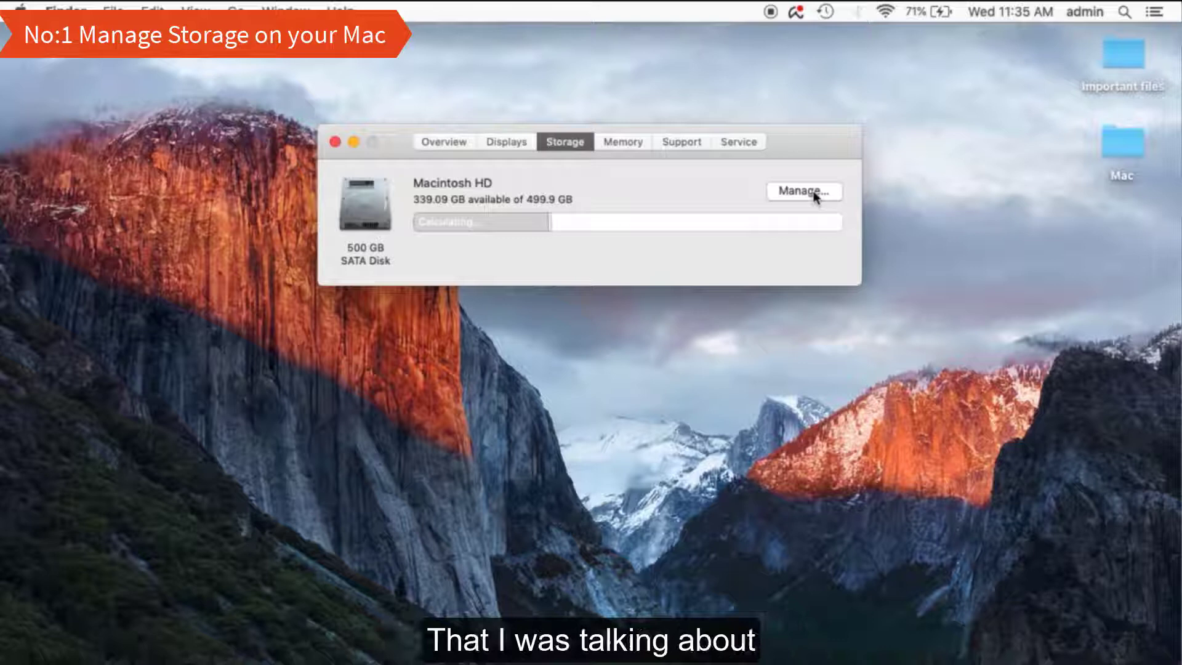
Open Manage… to view the Storage Management recommendations
click(803, 191)
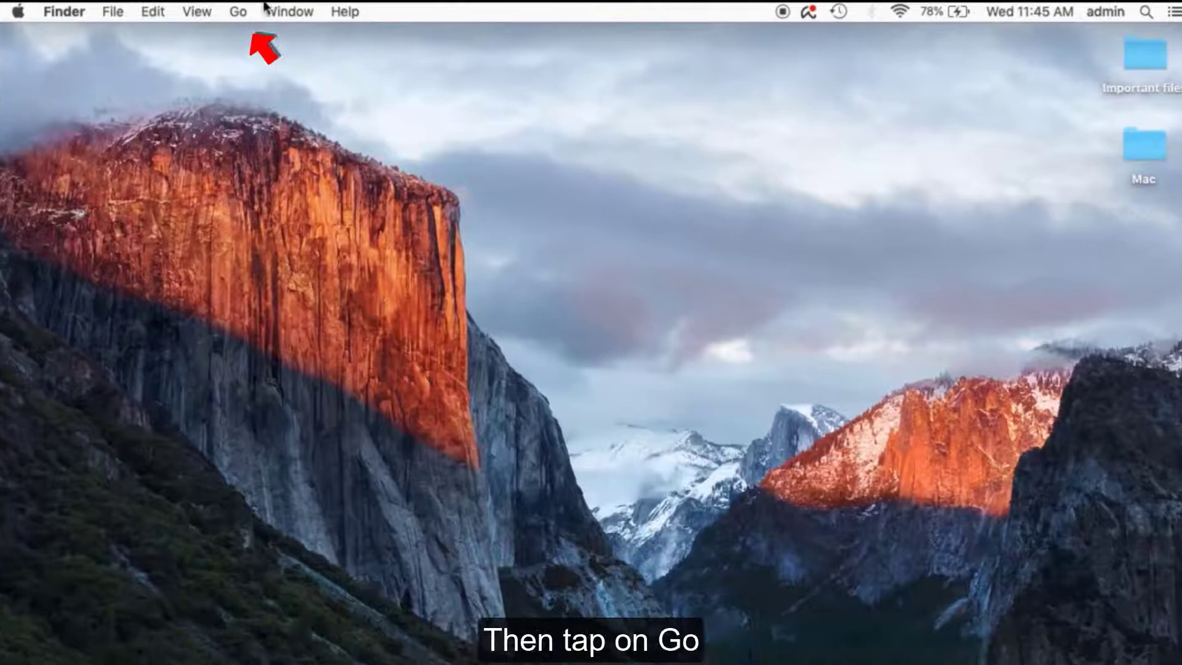
Browse Library > Caches > com.adobe.Photoshop and select all the cache files
click(239, 12)
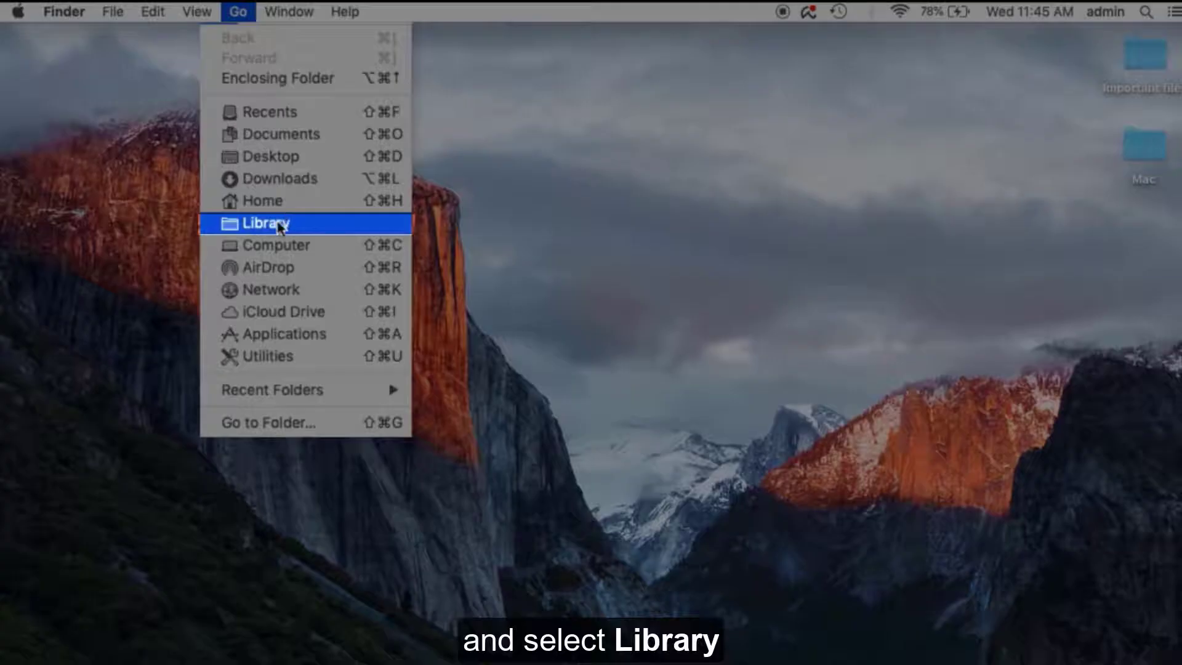
click(265, 222)
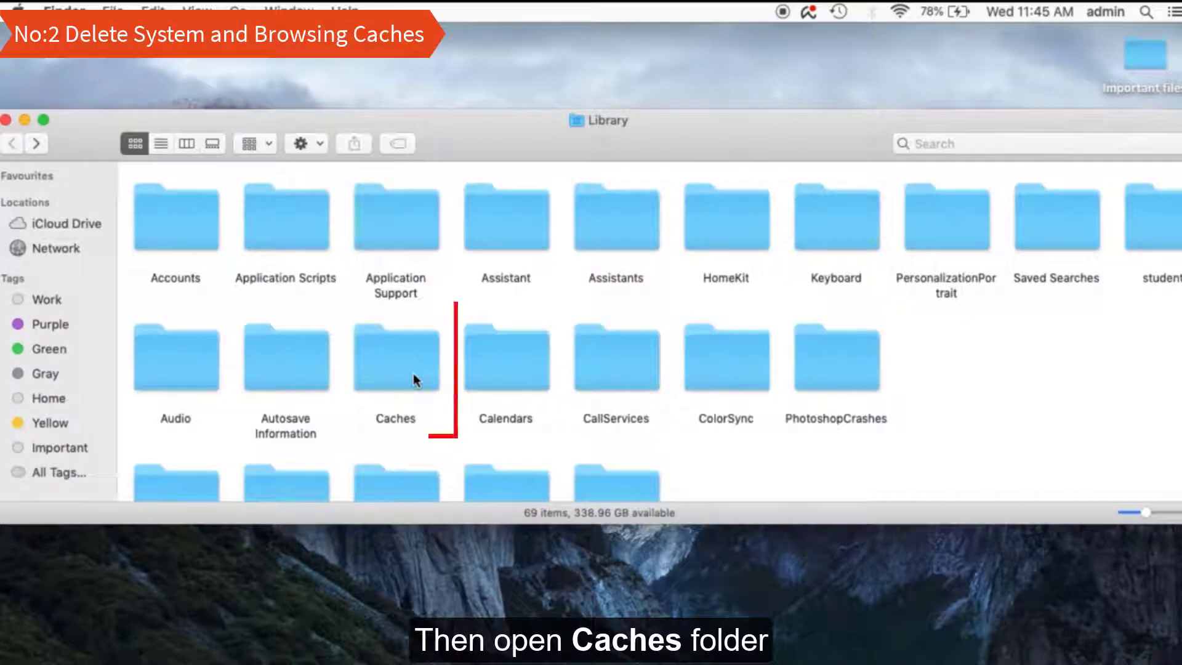
double_click(395, 359)
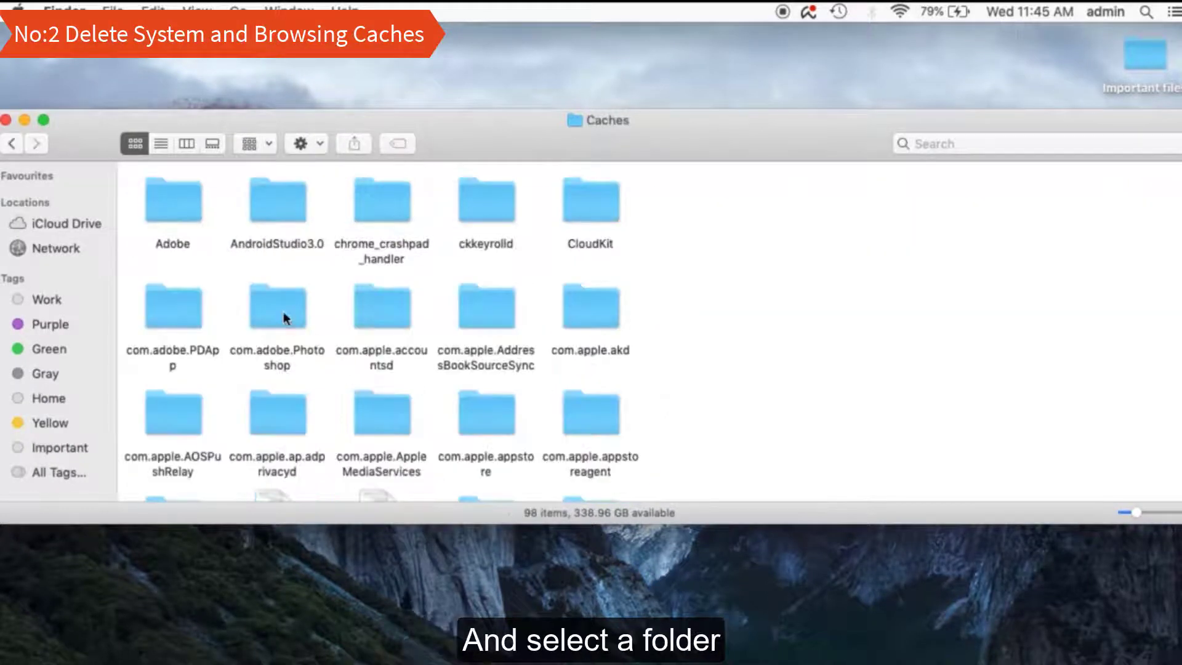
double_click(275, 305)
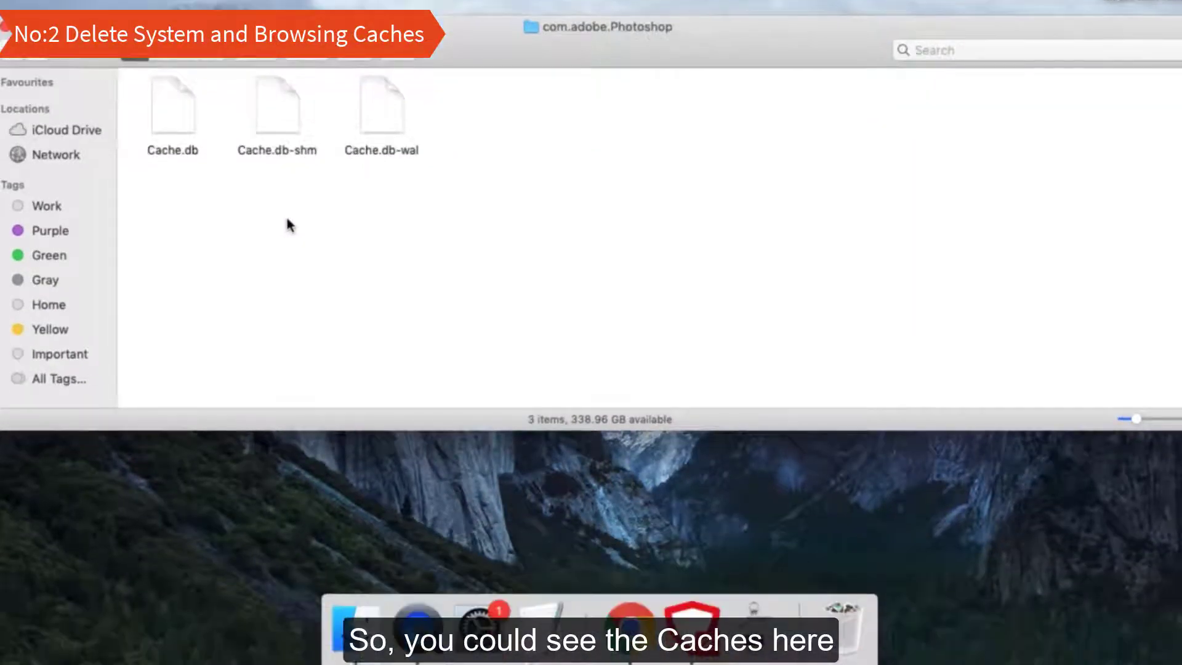
key(cmd+a)
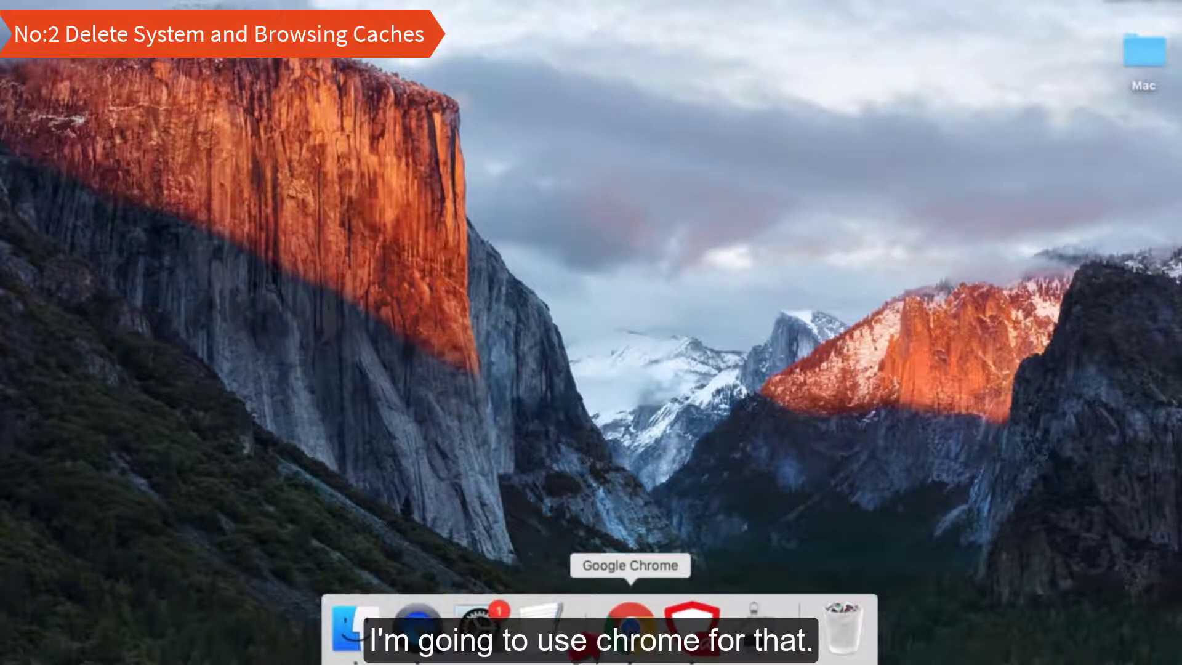
Launch Chrome and clear browsing data with the time range set to All time
click(609, 628)
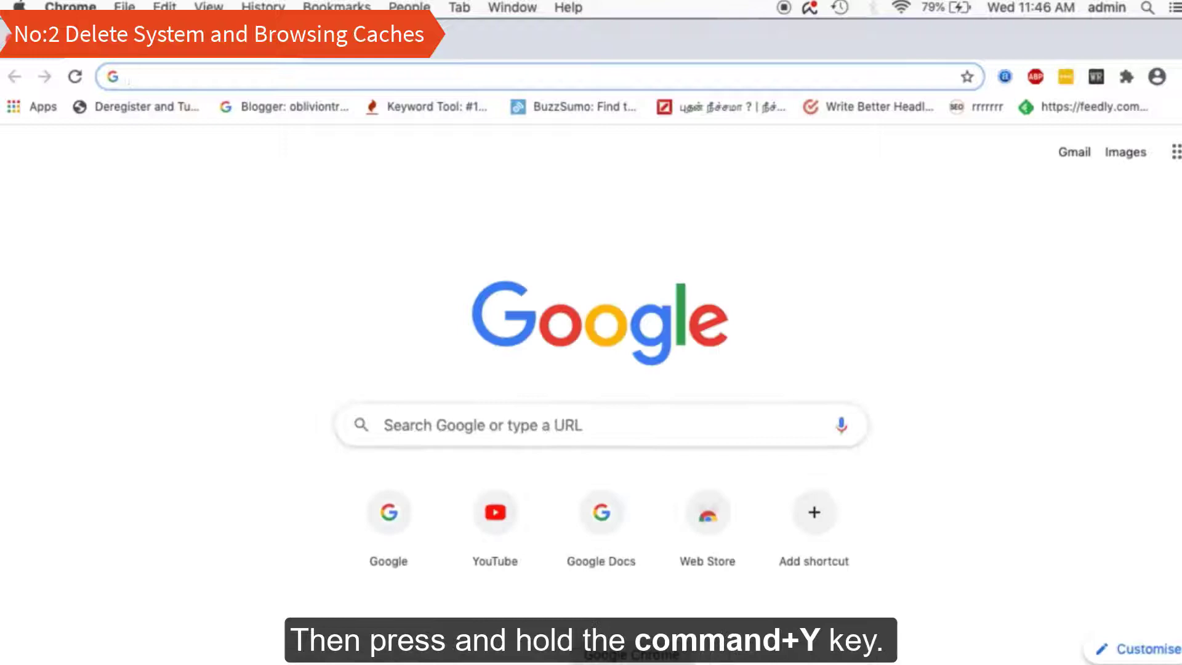
key(cmd+y)
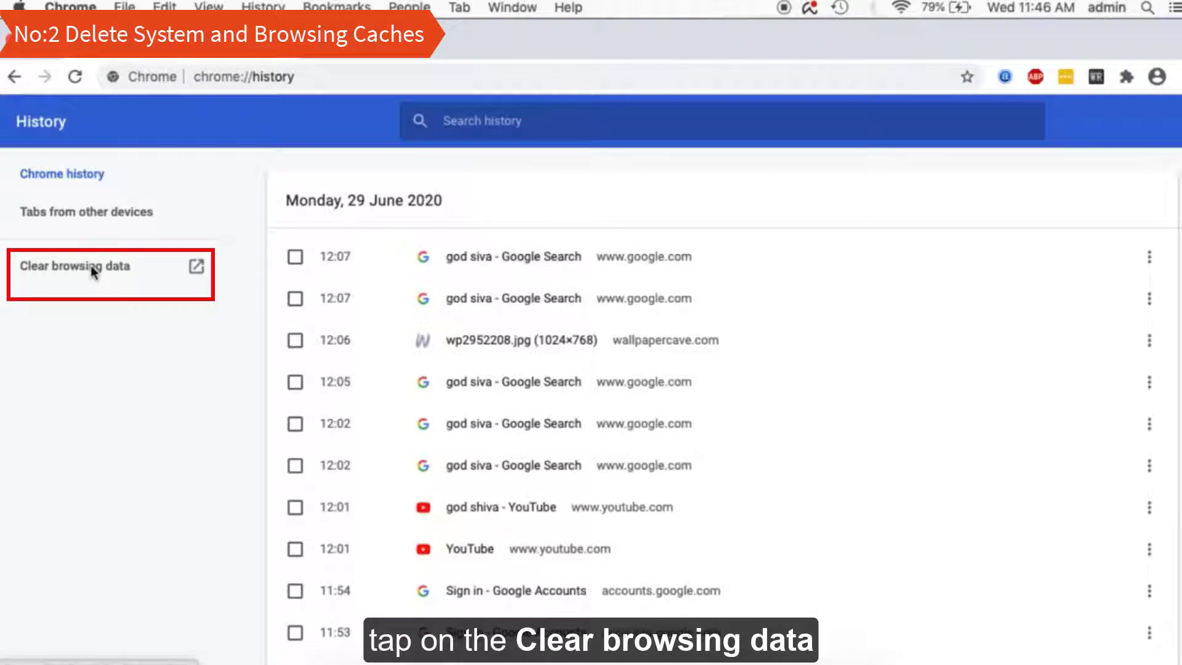
click(74, 265)
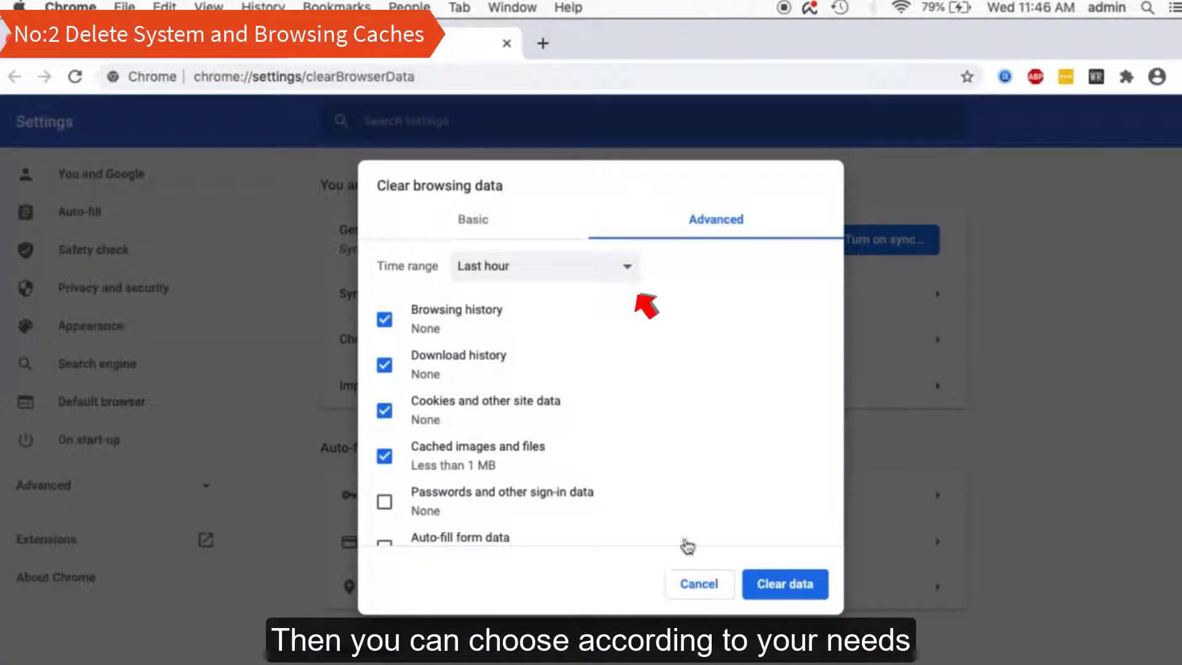
click(543, 265)
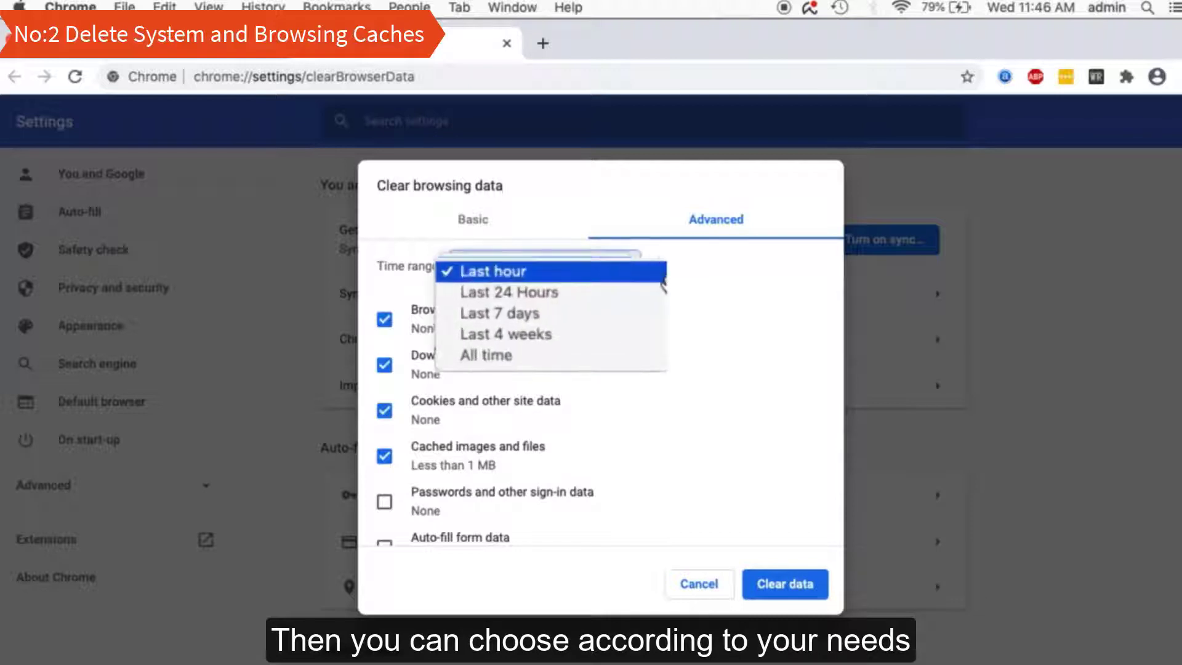
mouse_move(652, 295)
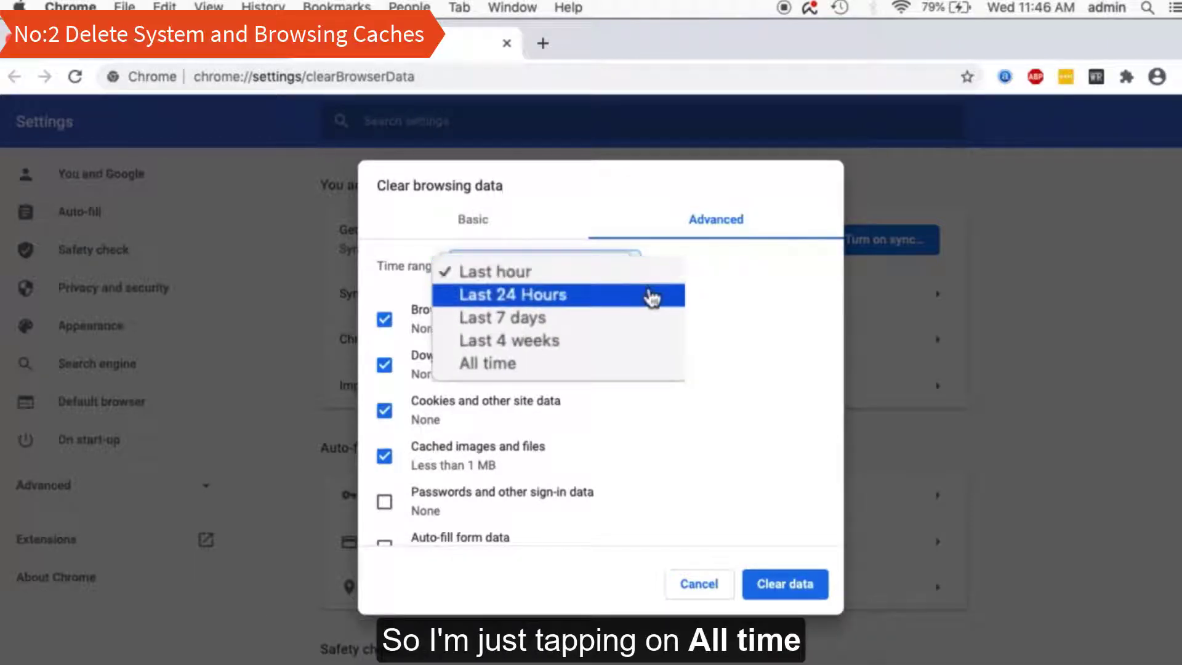
click(488, 363)
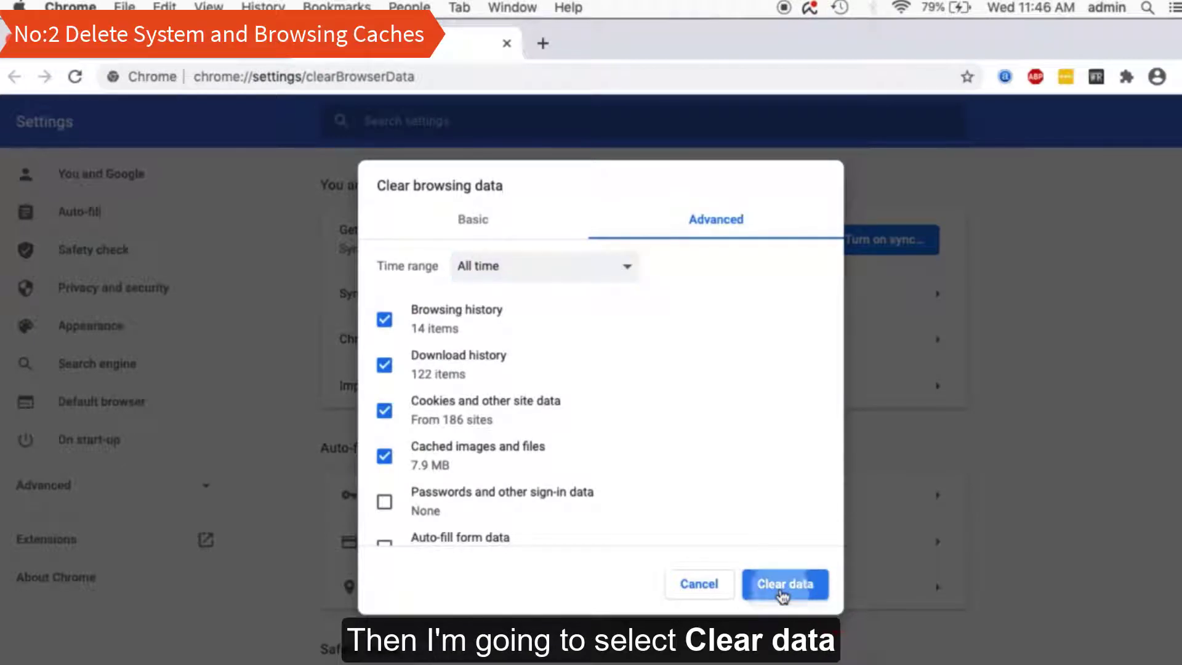
click(785, 584)
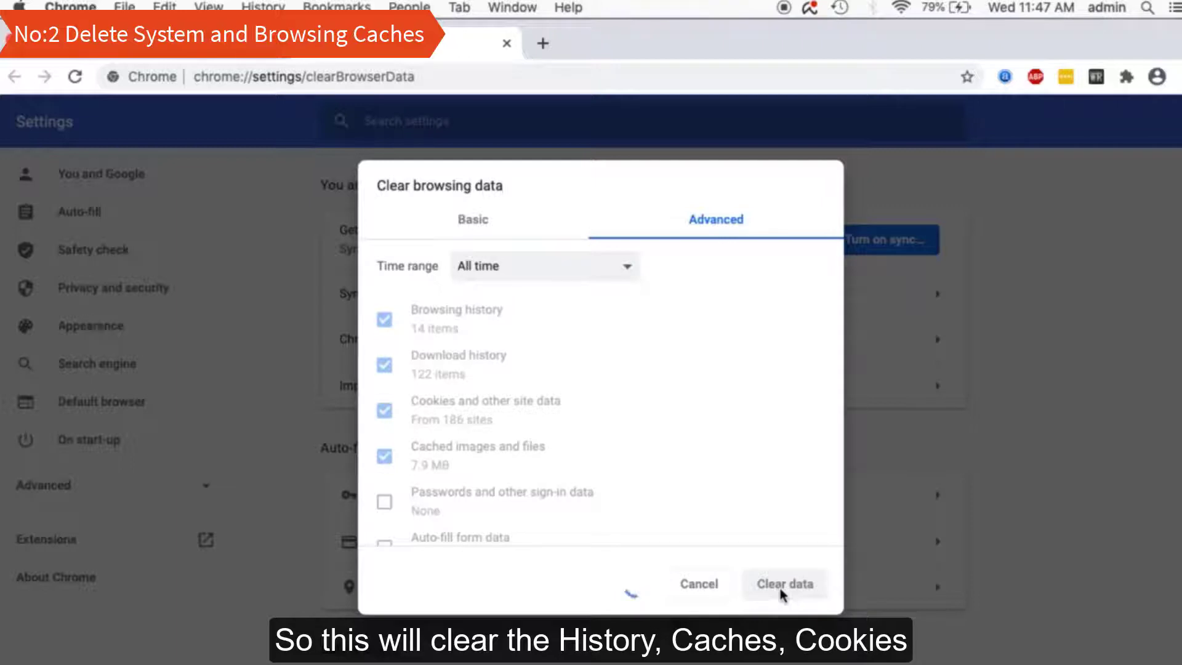
click(783, 584)
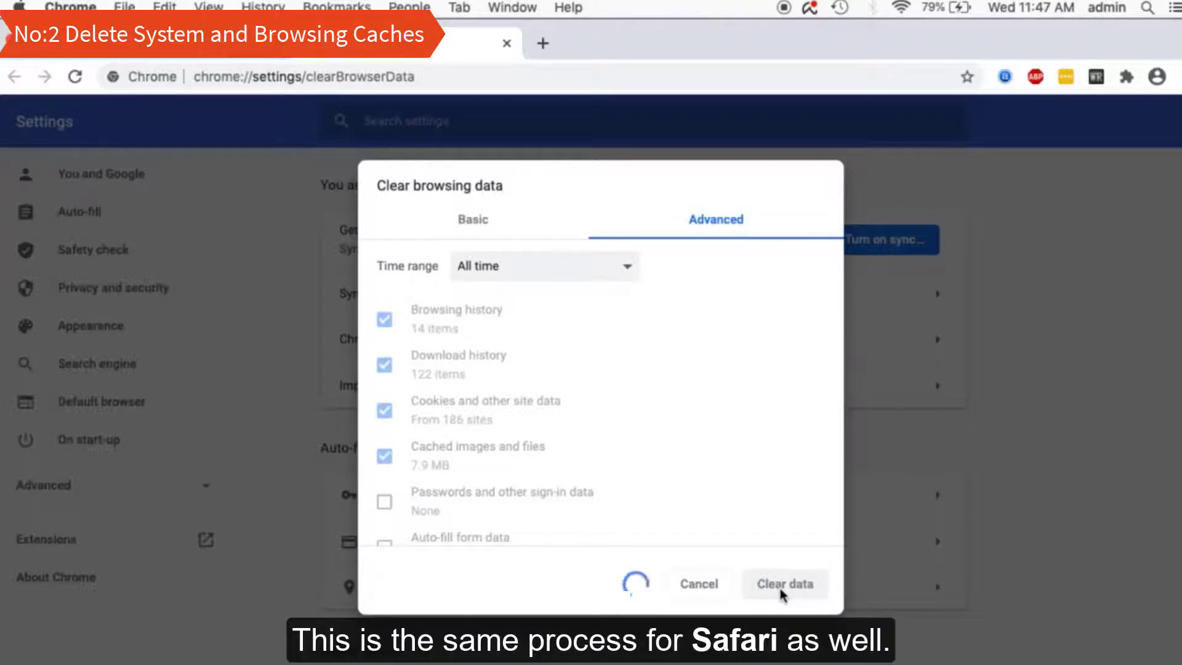
click(783, 584)
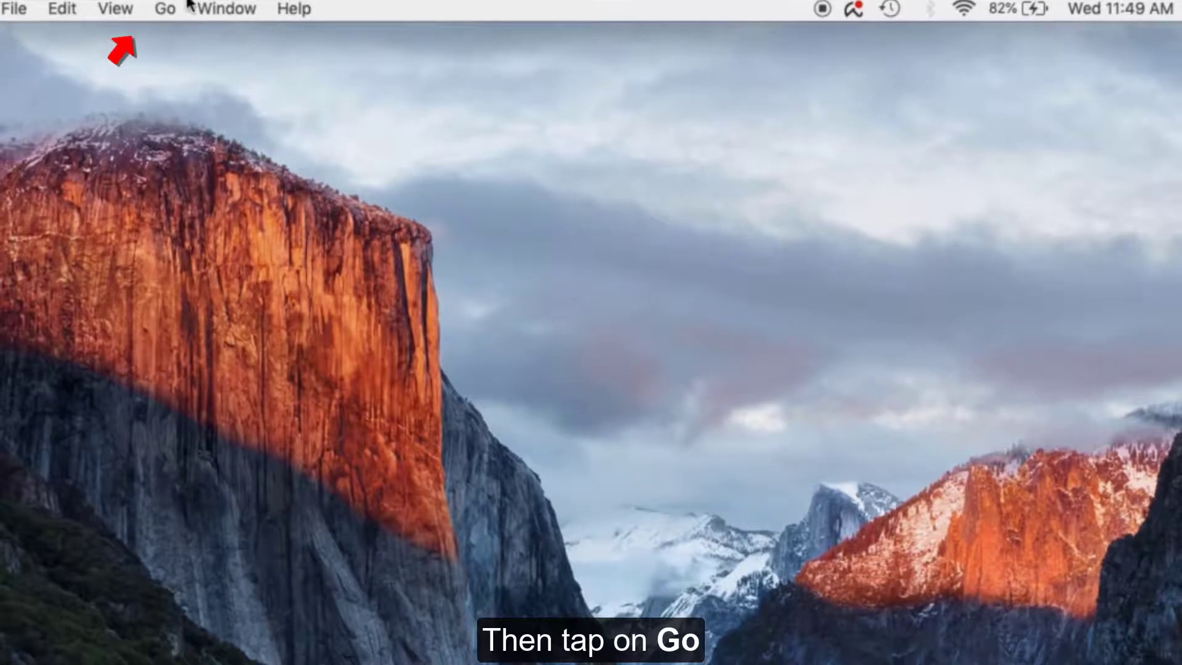
Go to the folder ~/Library/Application Support/MobileSync/Backup
click(165, 8)
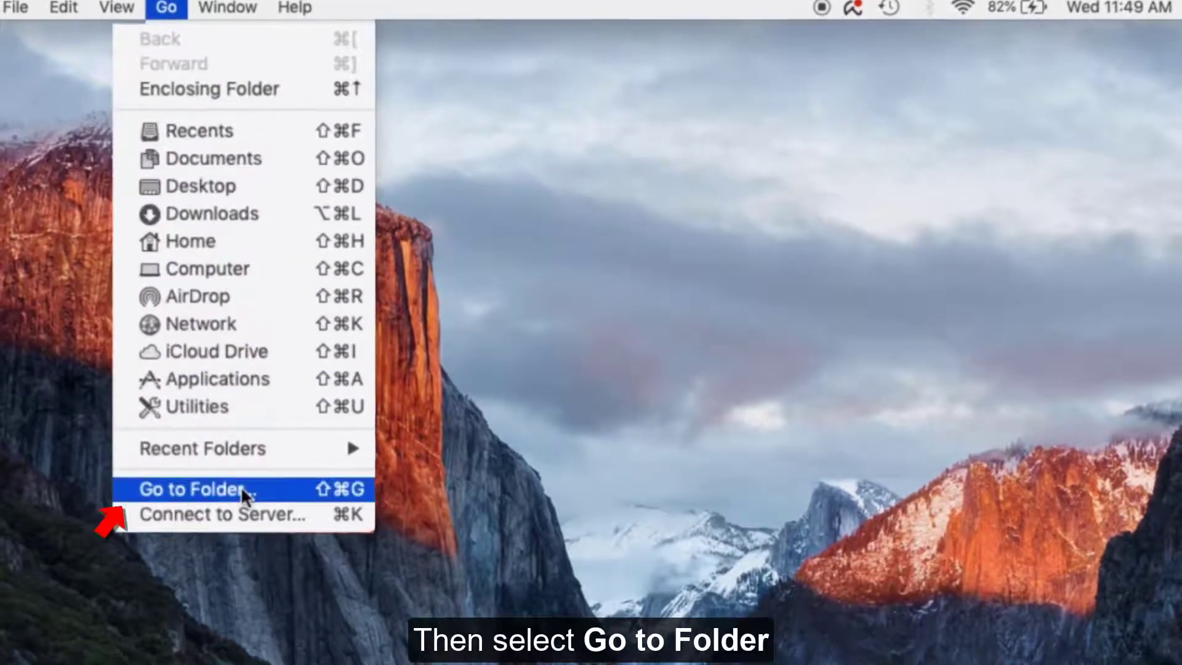
click(194, 488)
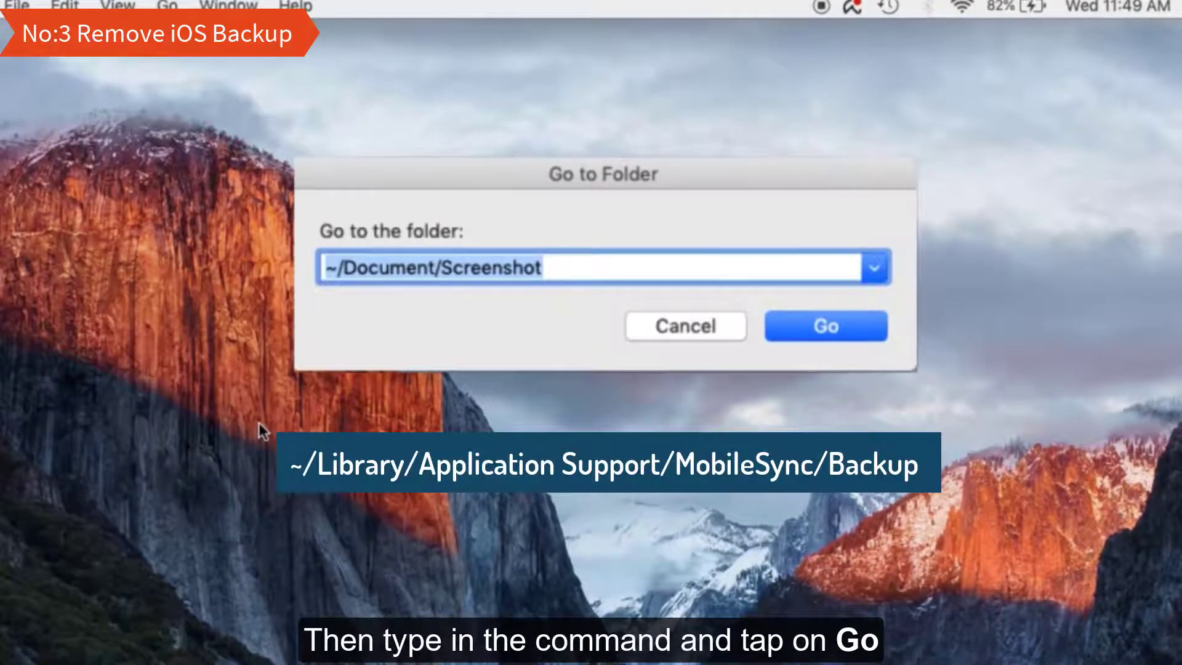
text(~/Library/Application Support/MobileSync/Backup)
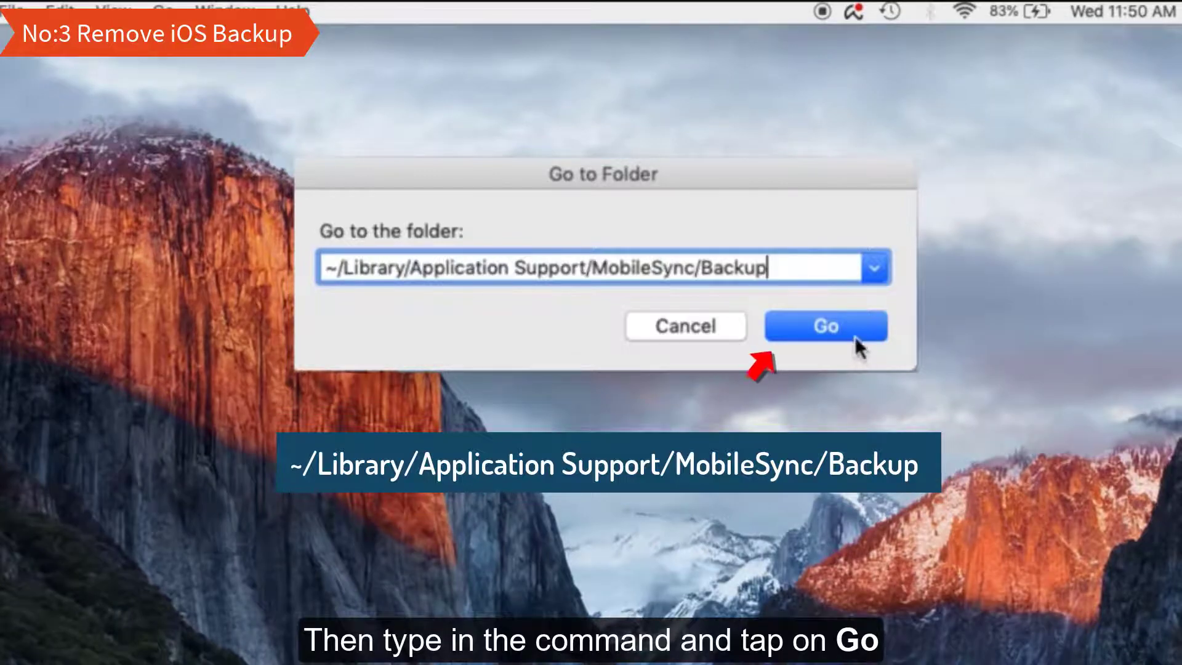
click(825, 326)
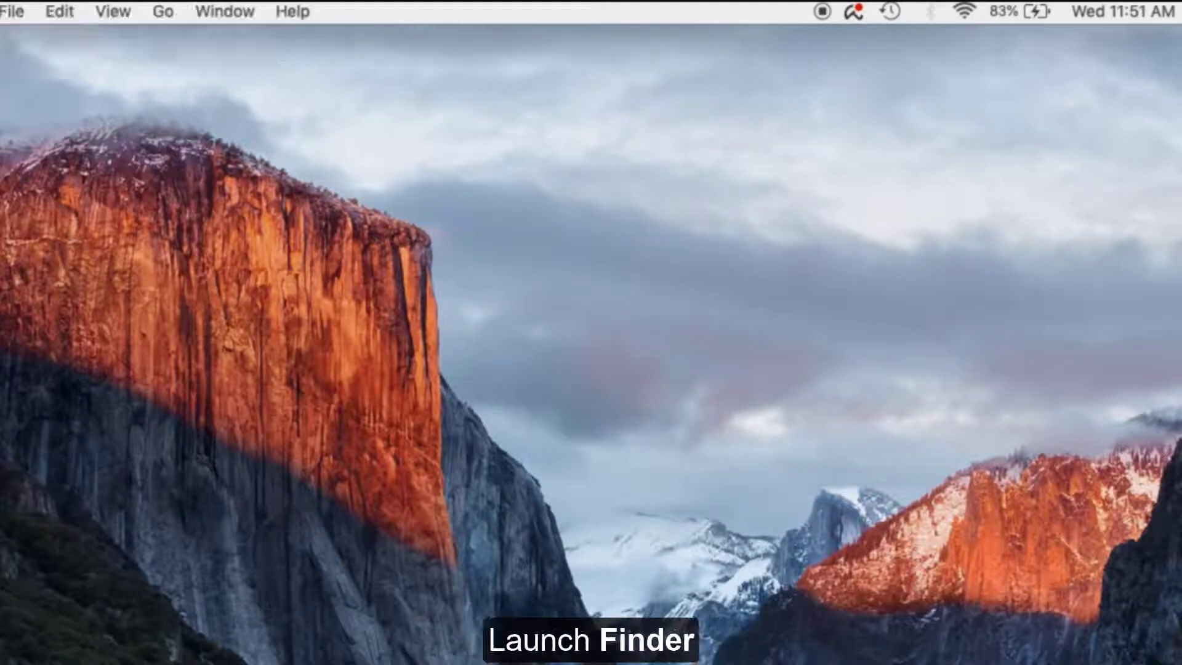
Go to the folder ~/Music/iTunes/Previous iTunes Libraries
click(163, 13)
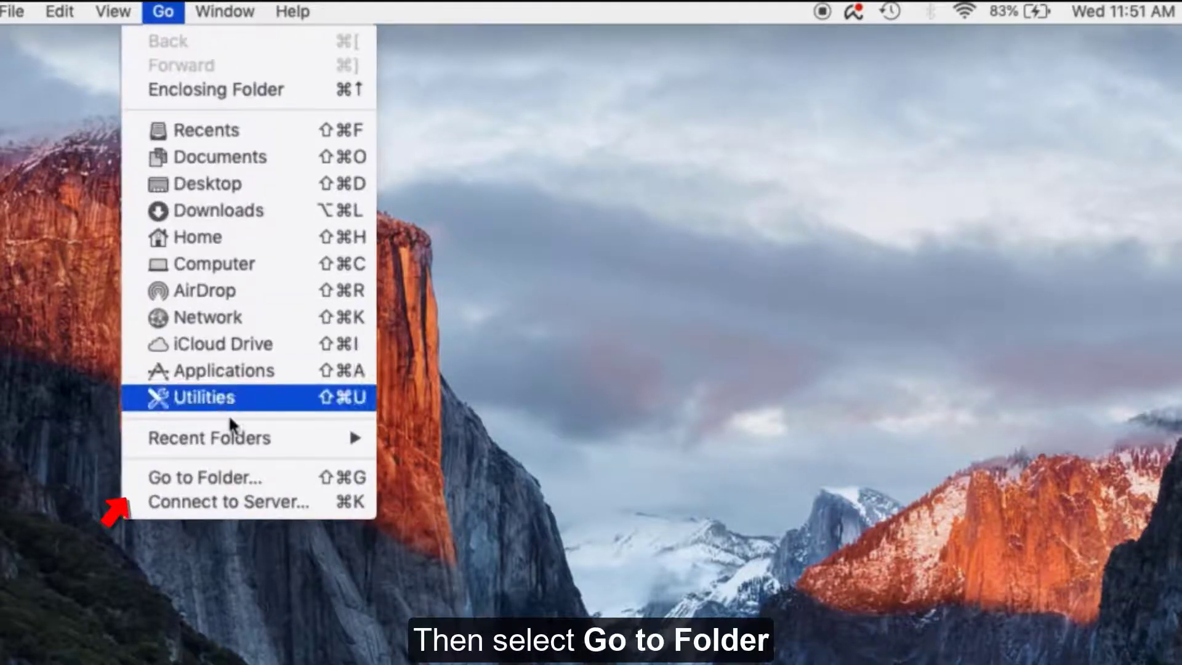
click(204, 476)
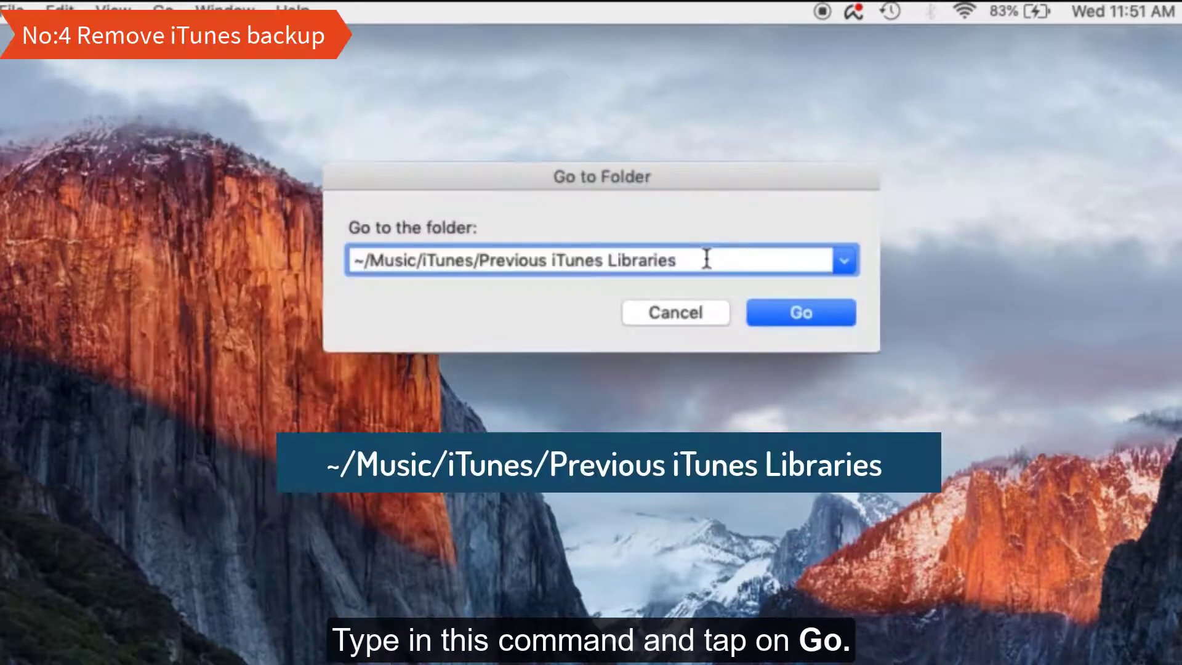
click(800, 312)
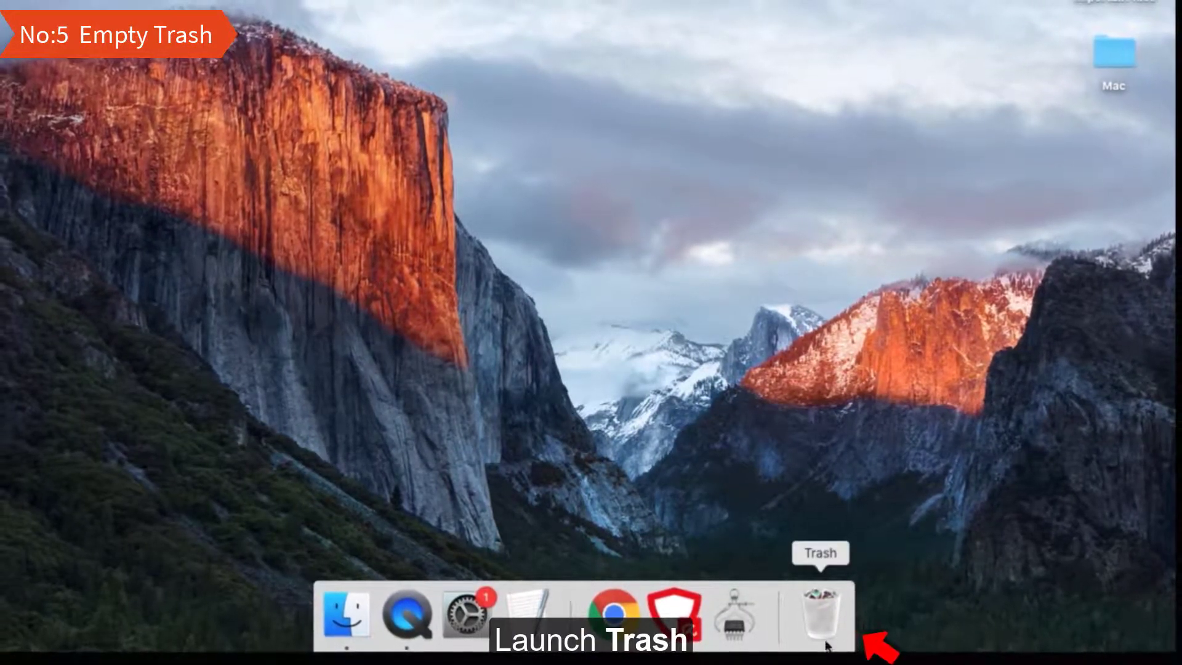
Open the Trash from the Dock and confirm emptying its 12 items
click(821, 612)
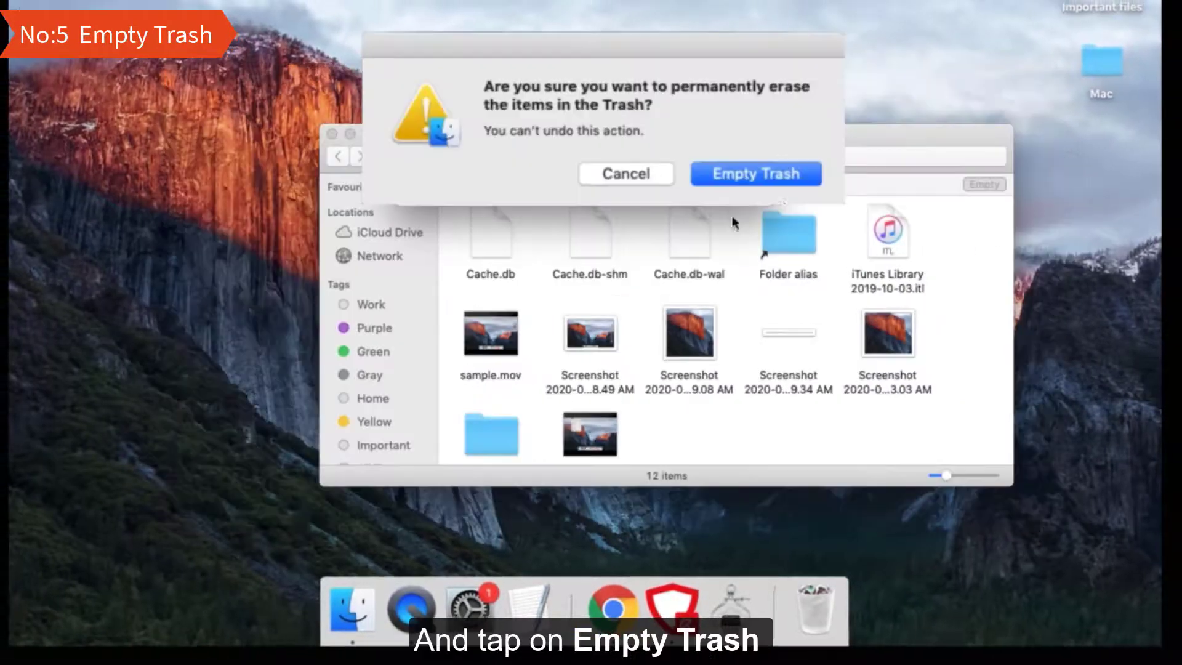
click(754, 173)
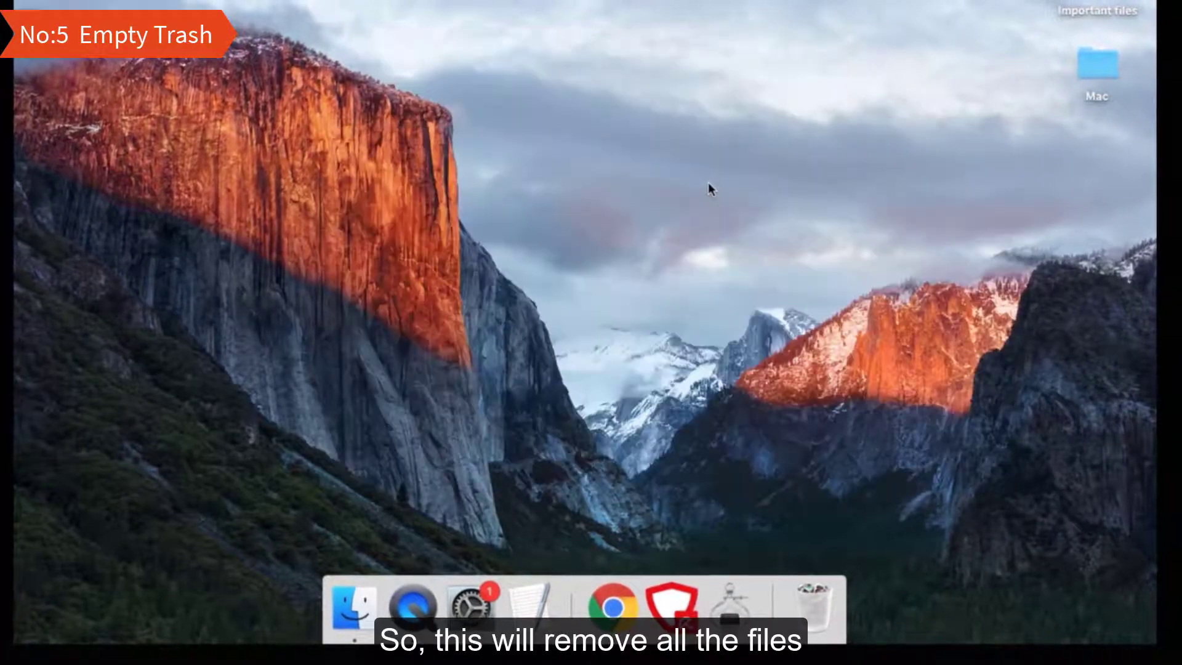